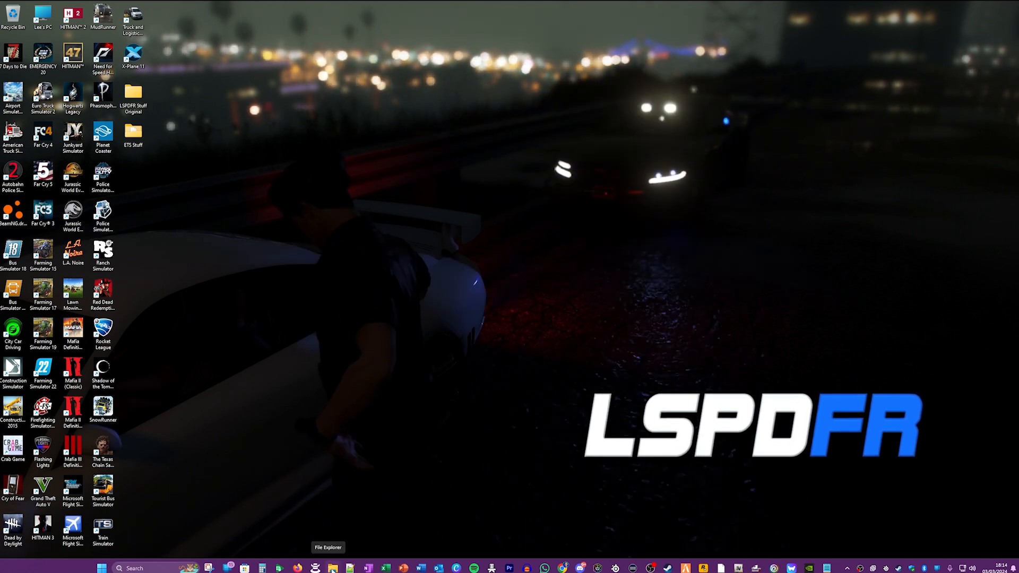
Step: Open File Explorer on Storage 1 (D:) and select the SteamLibrary folder
click(334, 567)
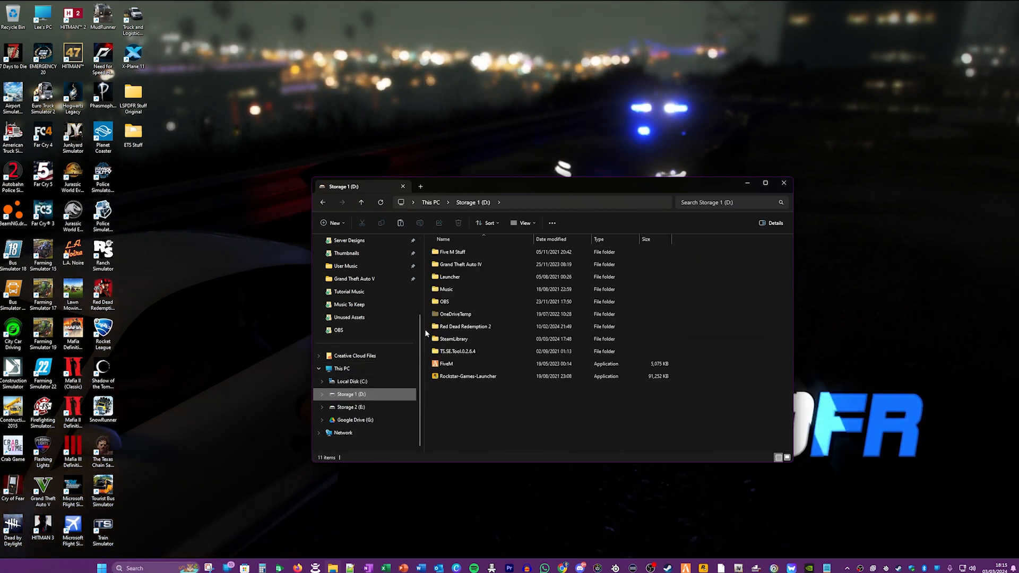
click(453, 338)
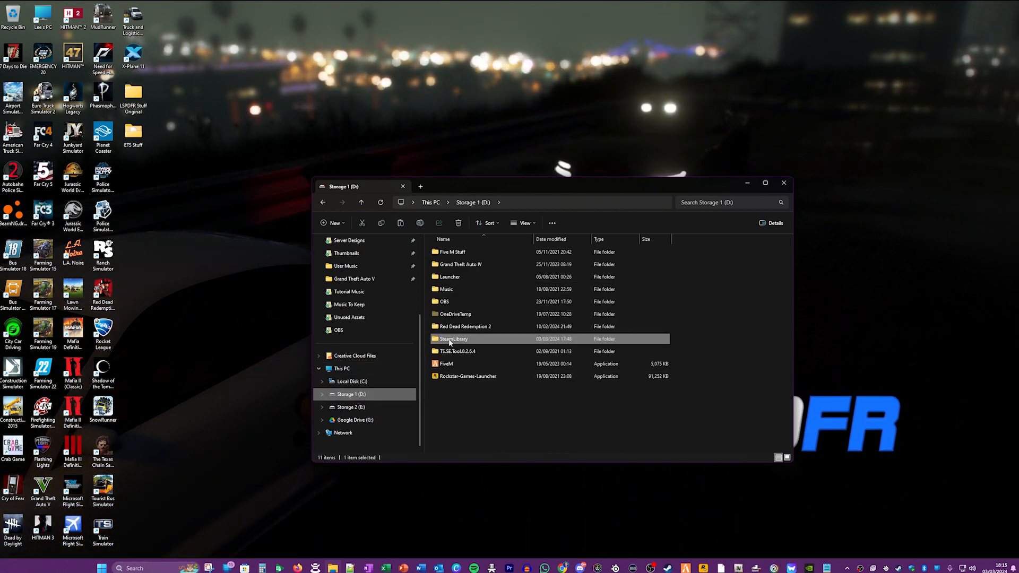
Step: Go into SteamLibrary's steamapps common folder and select Grand Theft Auto V
double_click(454, 338)
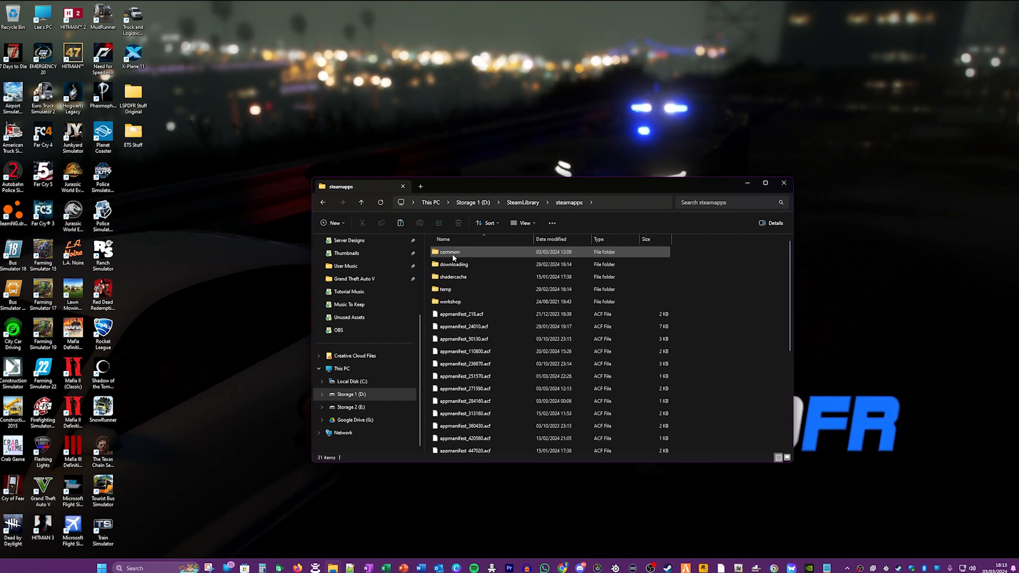
double_click(449, 251)
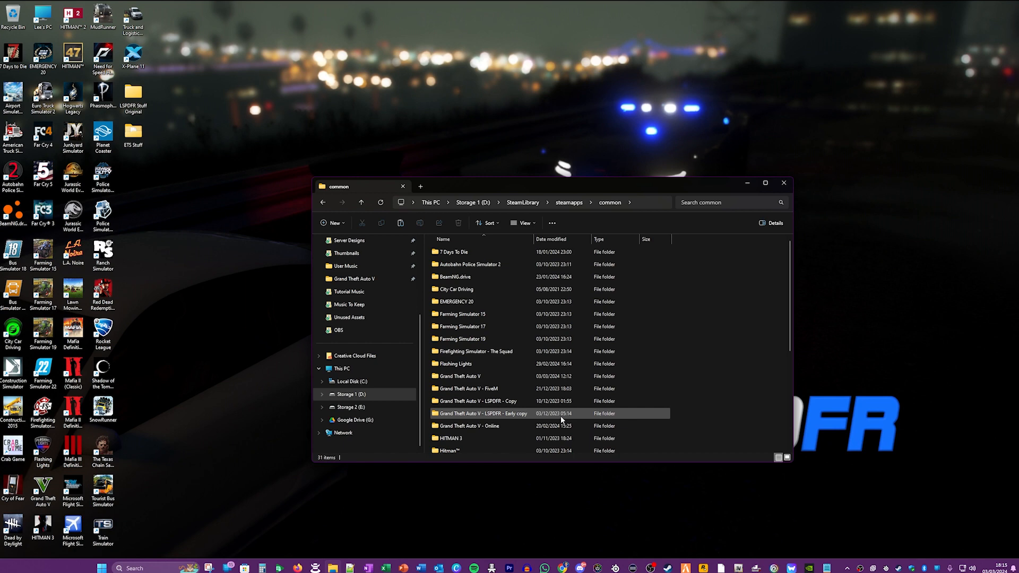
mouse_move(460, 376)
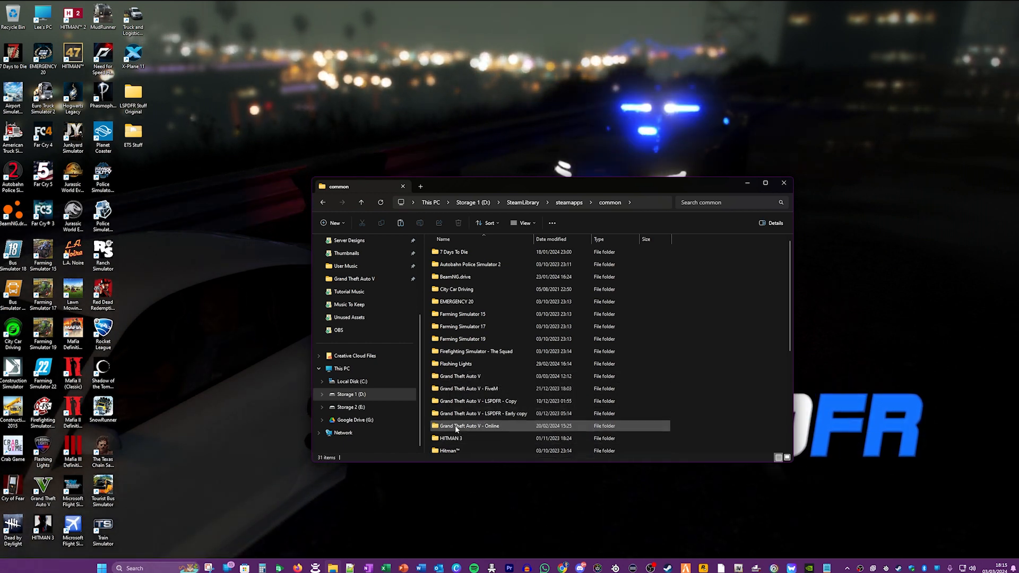
mouse_move(468, 425)
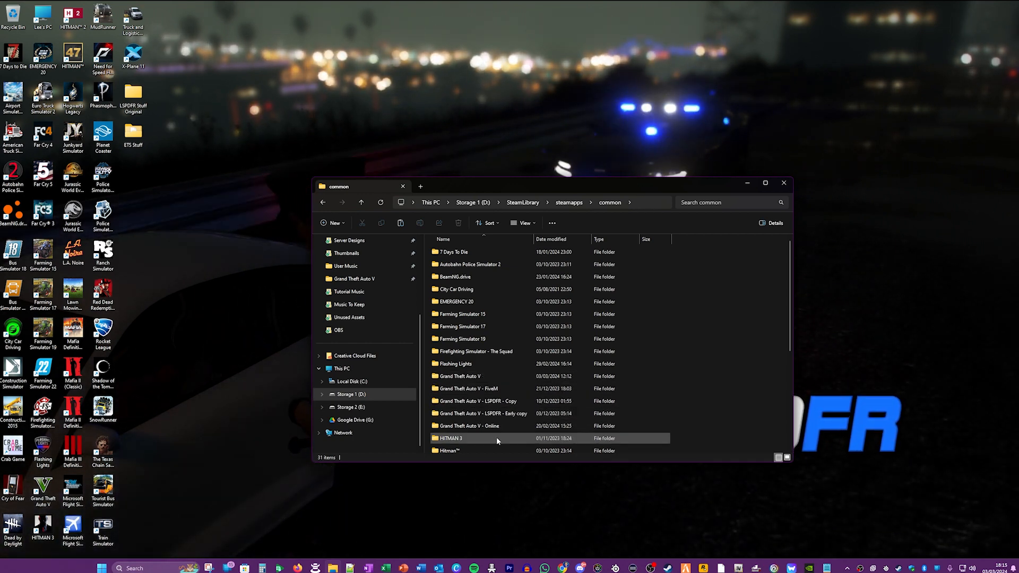
click(460, 376)
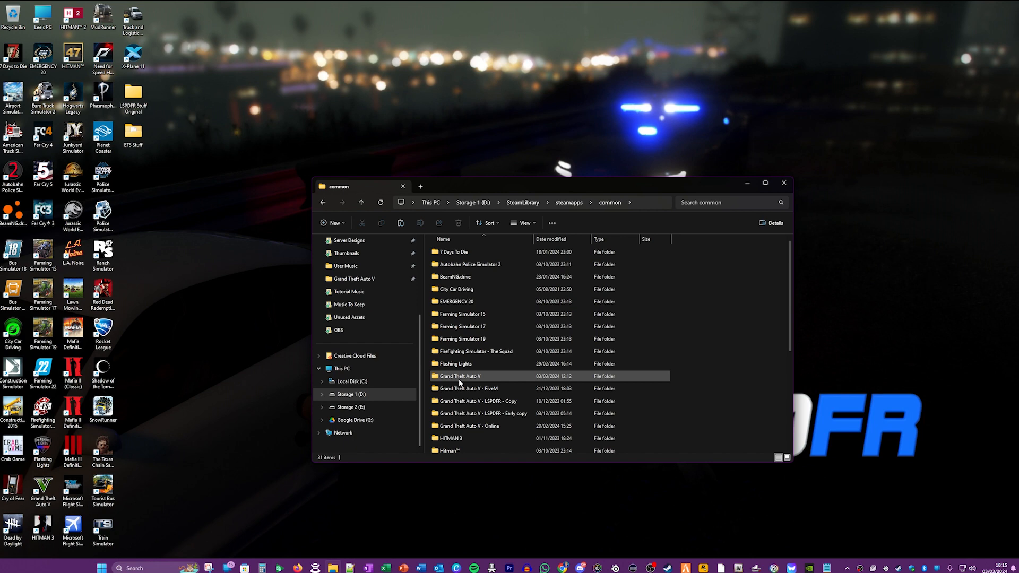
Step: Browse the Grand Theft Auto V folder's files, then return to the game folders list
double_click(460, 376)
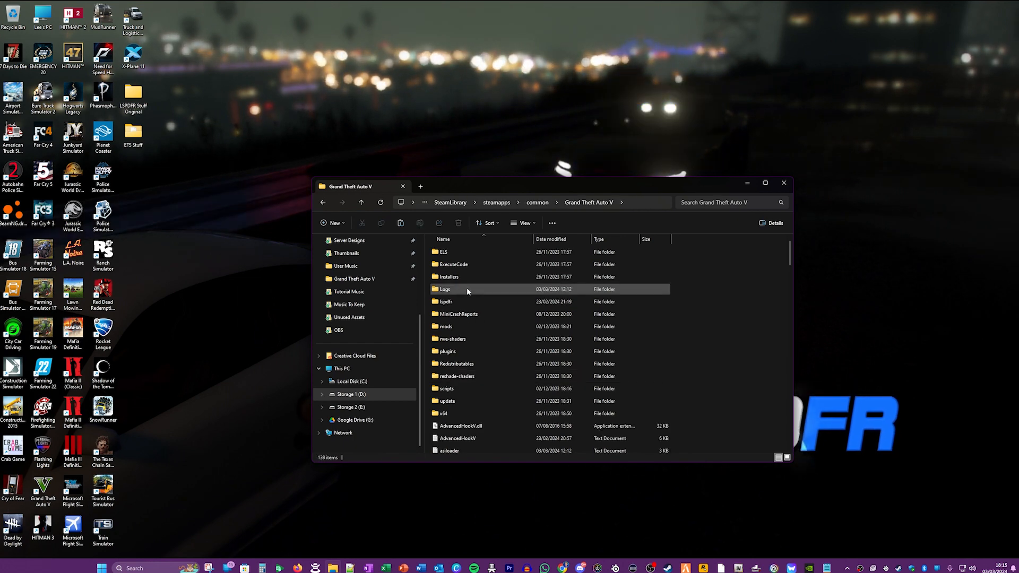
mouse_move(513, 401)
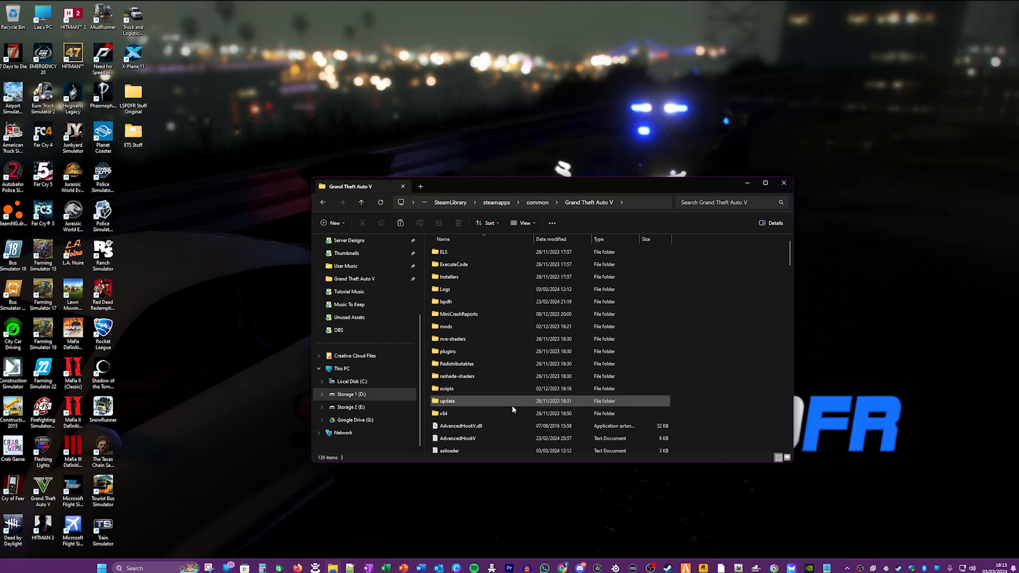
scroll(down, 3)
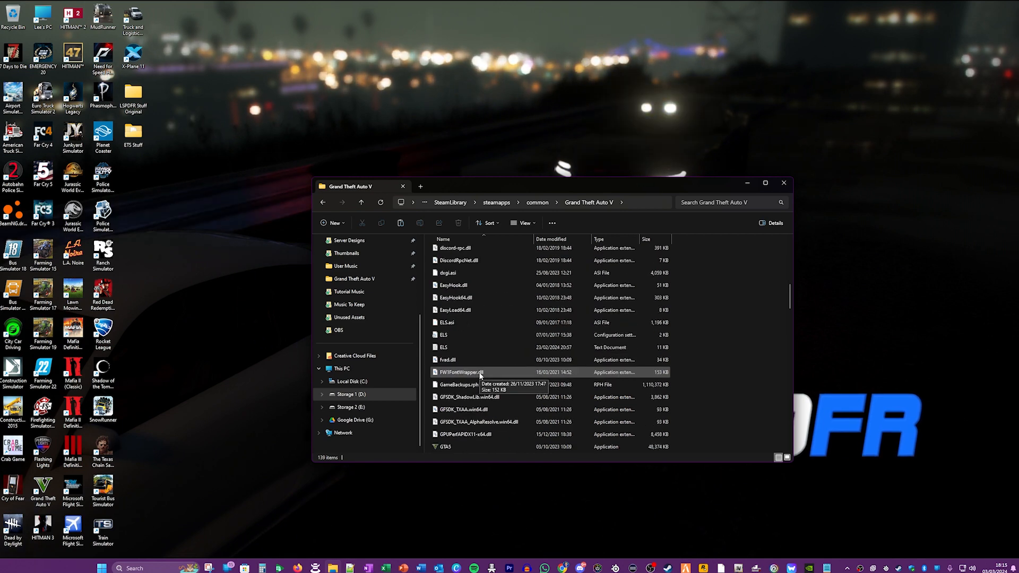
scroll(down, 3)
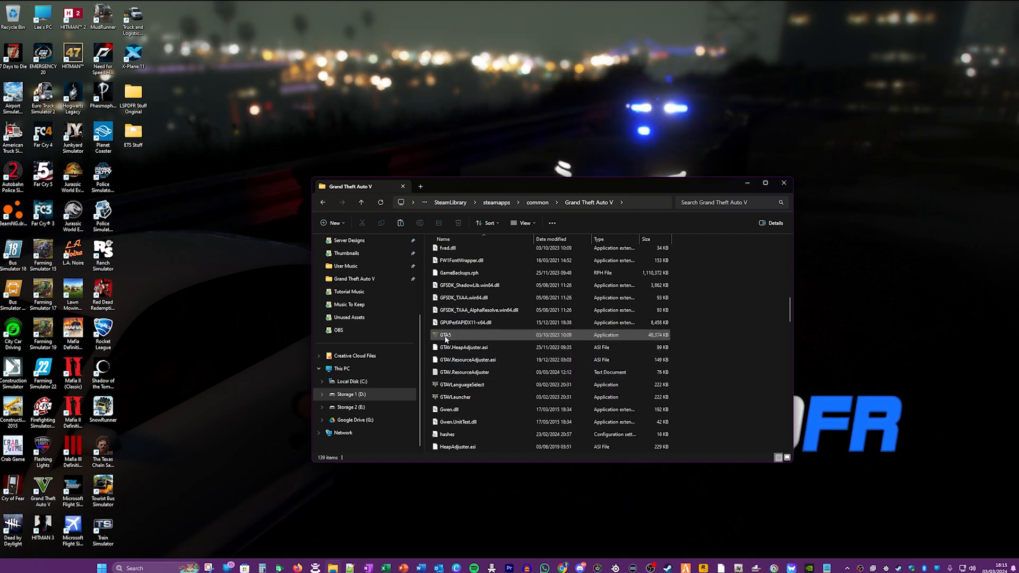
mouse_move(446, 335)
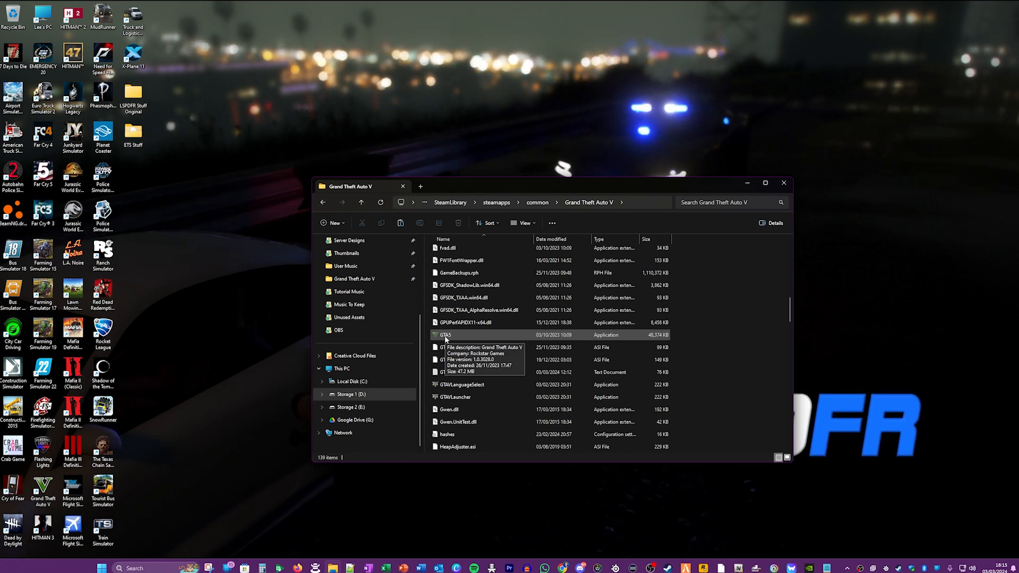
click(361, 202)
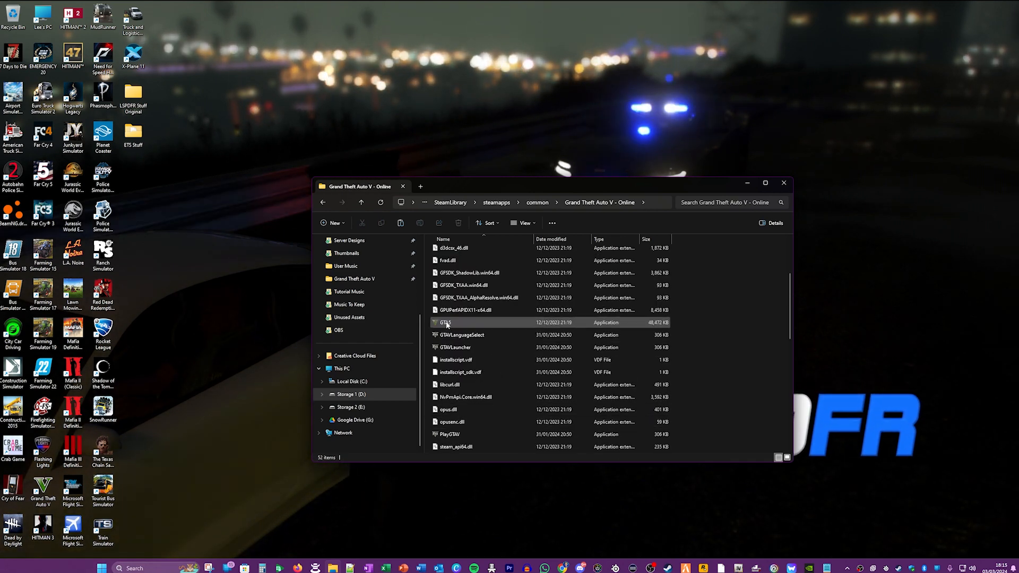
mouse_move(445, 323)
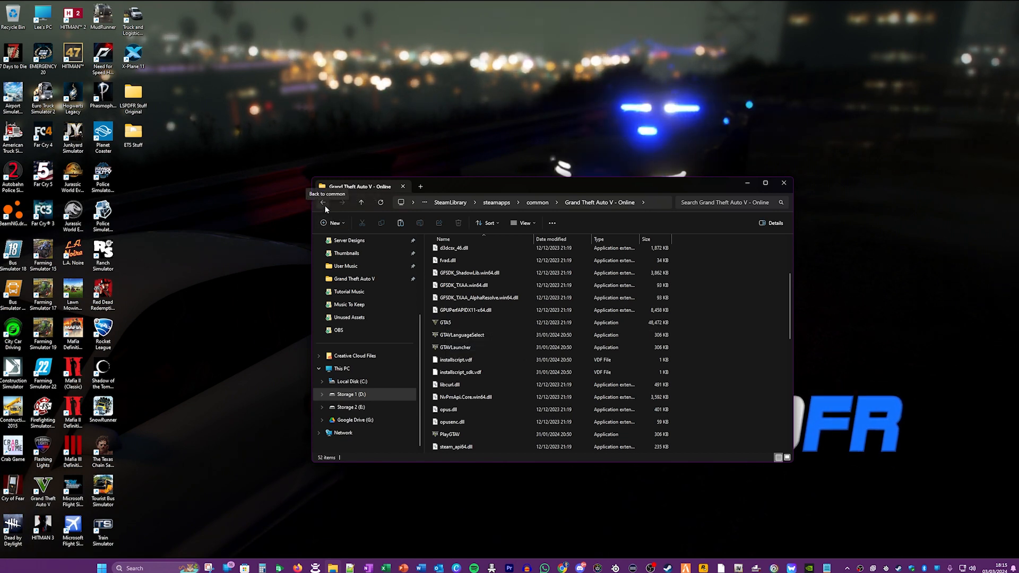
Step: Return to the common folder and reopen Grand Theft Auto V, scrolling its files
click(324, 202)
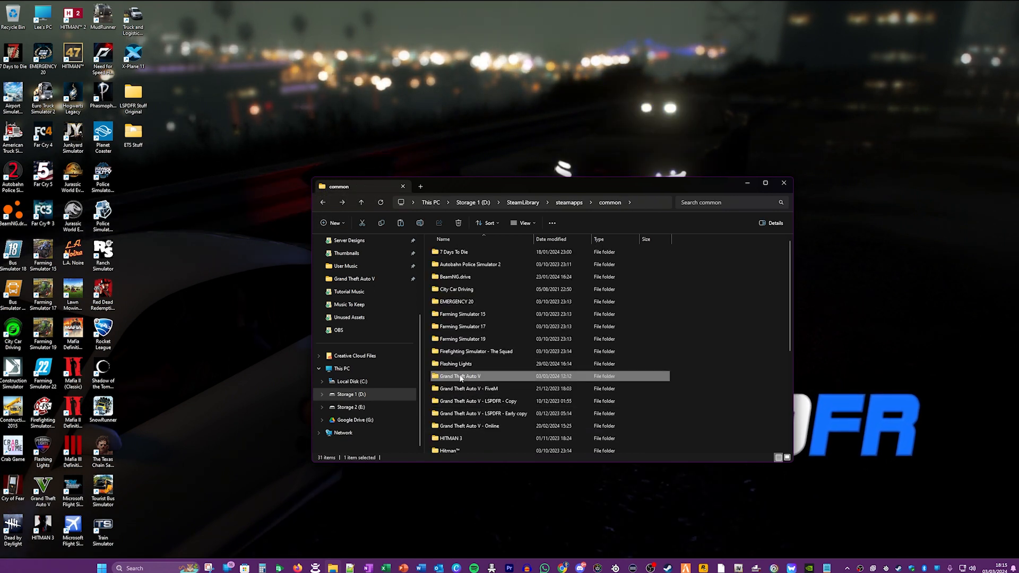
double_click(458, 376)
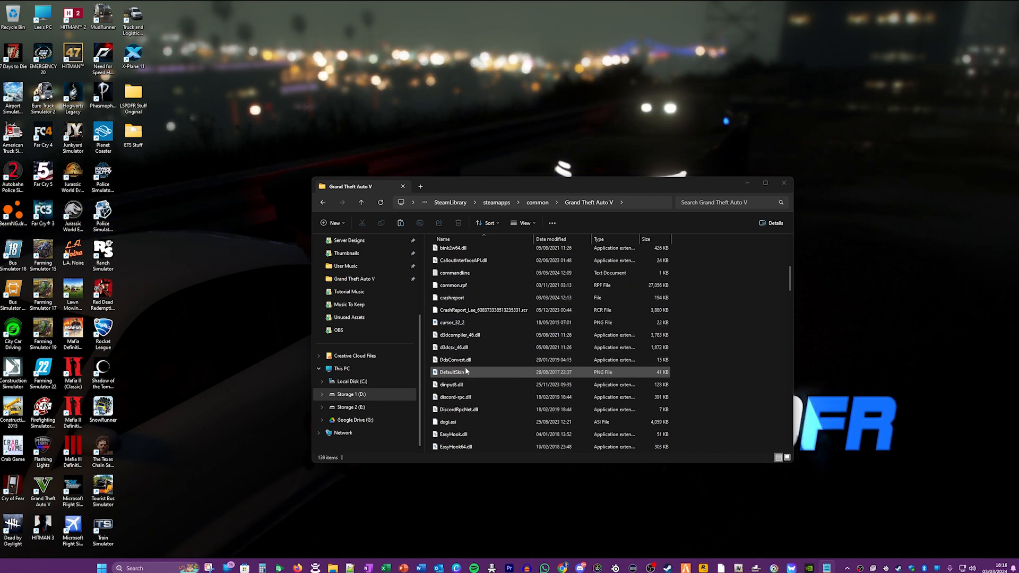
scroll(down, 3)
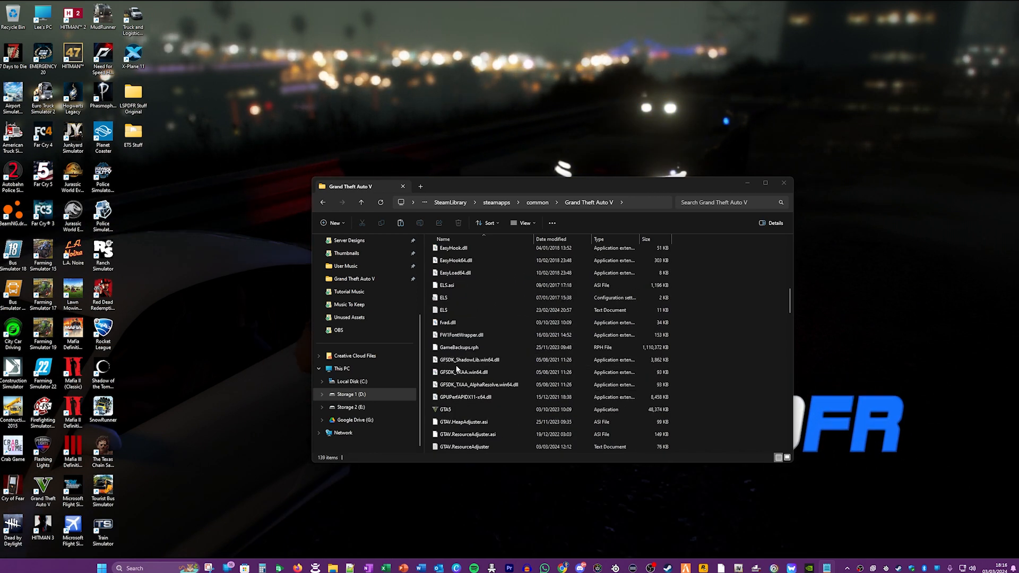
scroll(down, 3)
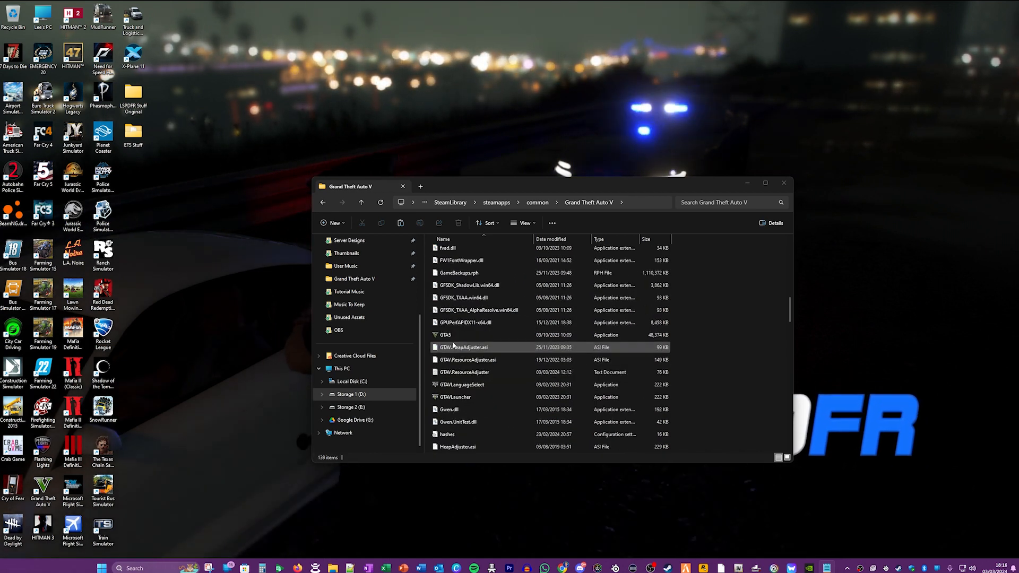
Step: Select and copy GTA5, GTAVLanguageSelect, GTAVLauncher and PlayGTAV
click(445, 335)
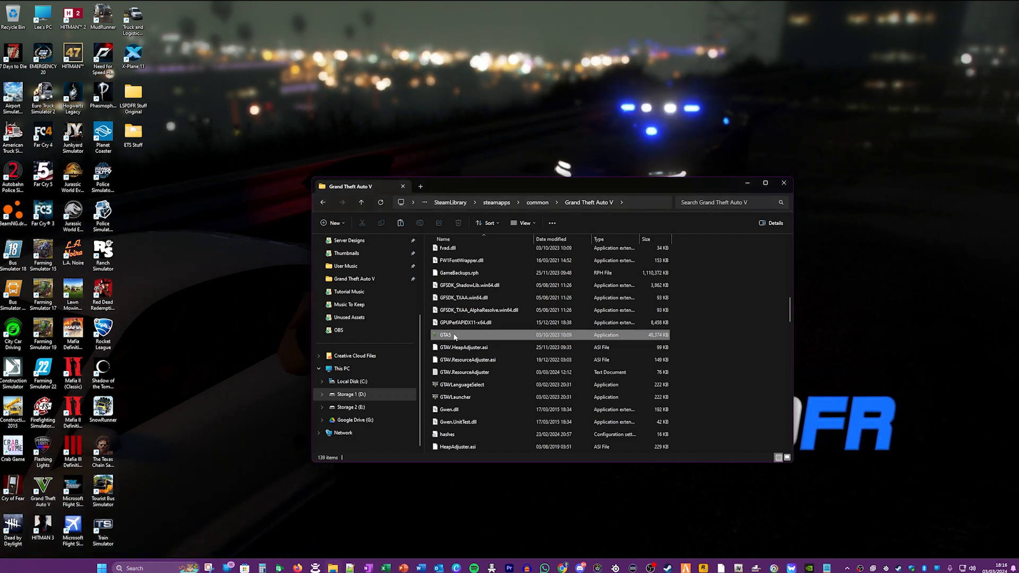
click(445, 334)
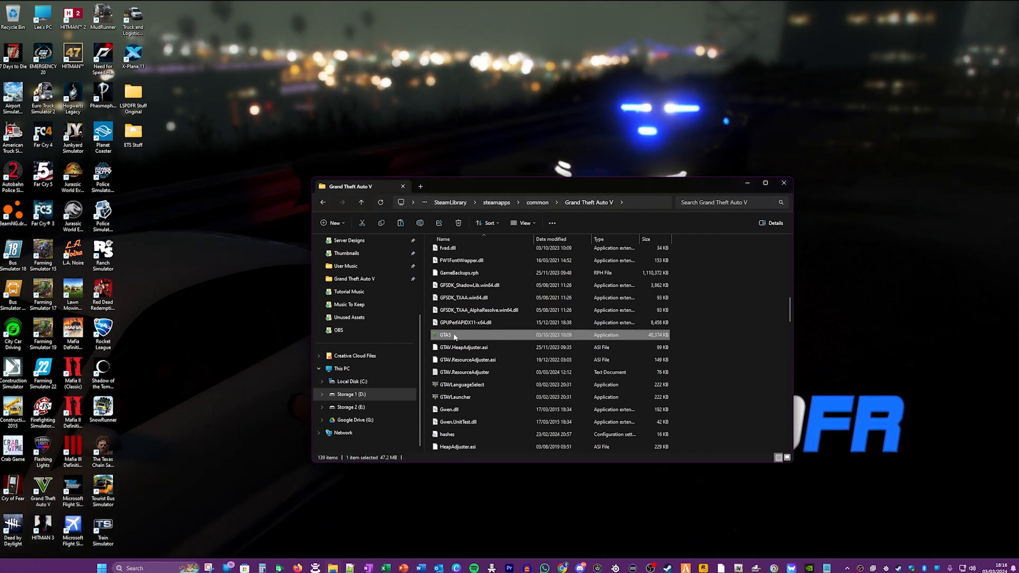
mouse_move(461, 385)
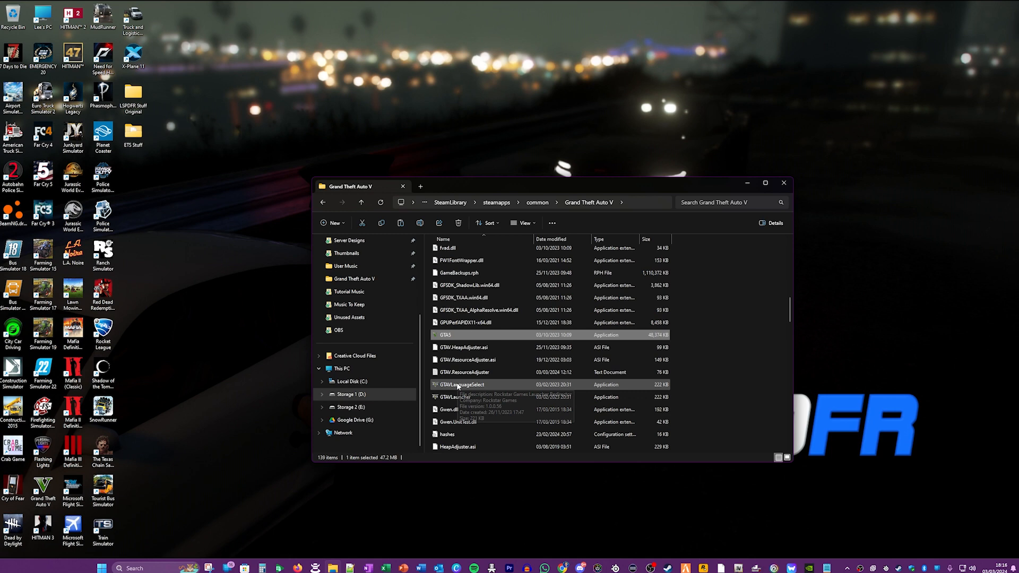
click(455, 397)
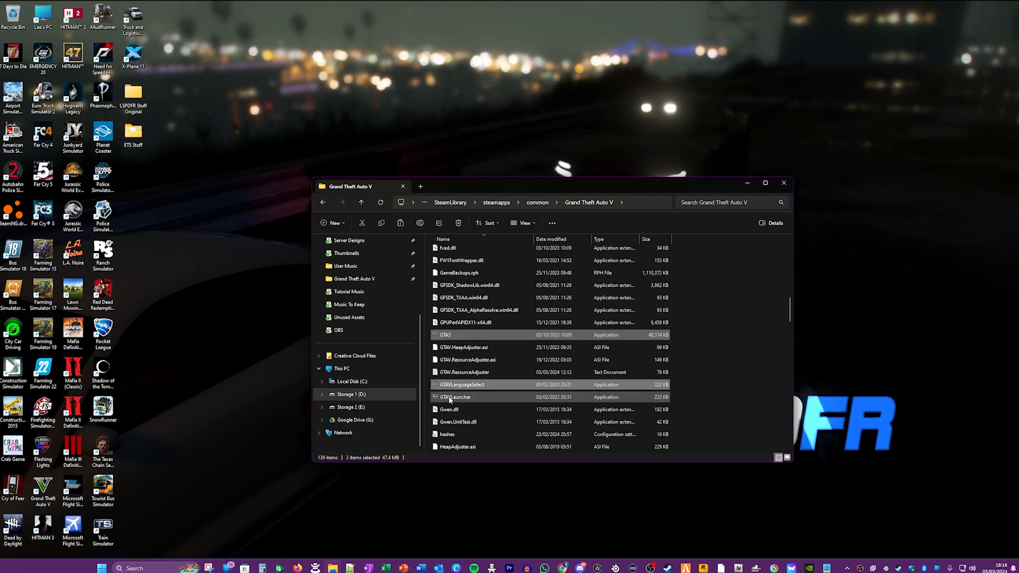
click(455, 397)
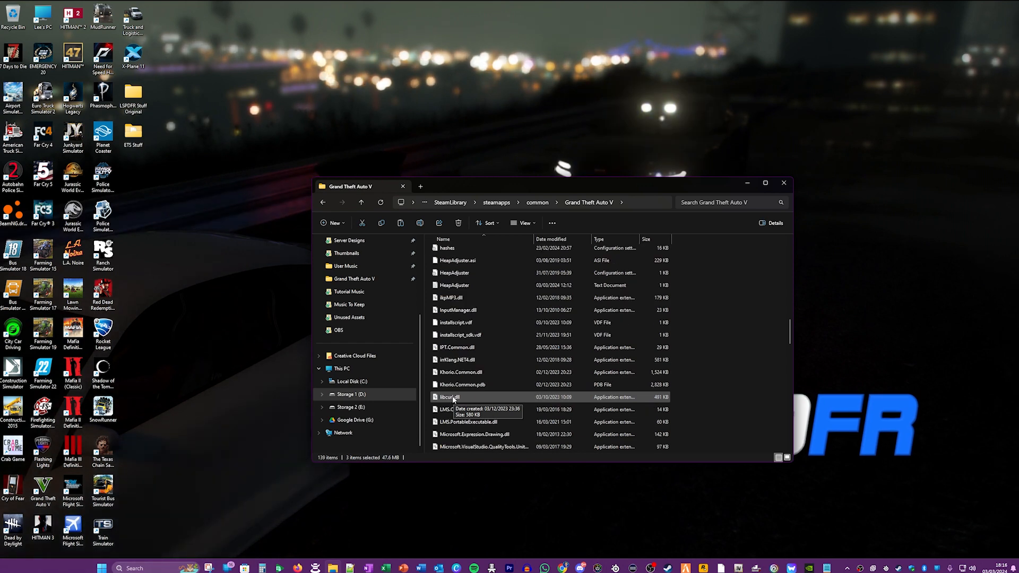
scroll(down, 3)
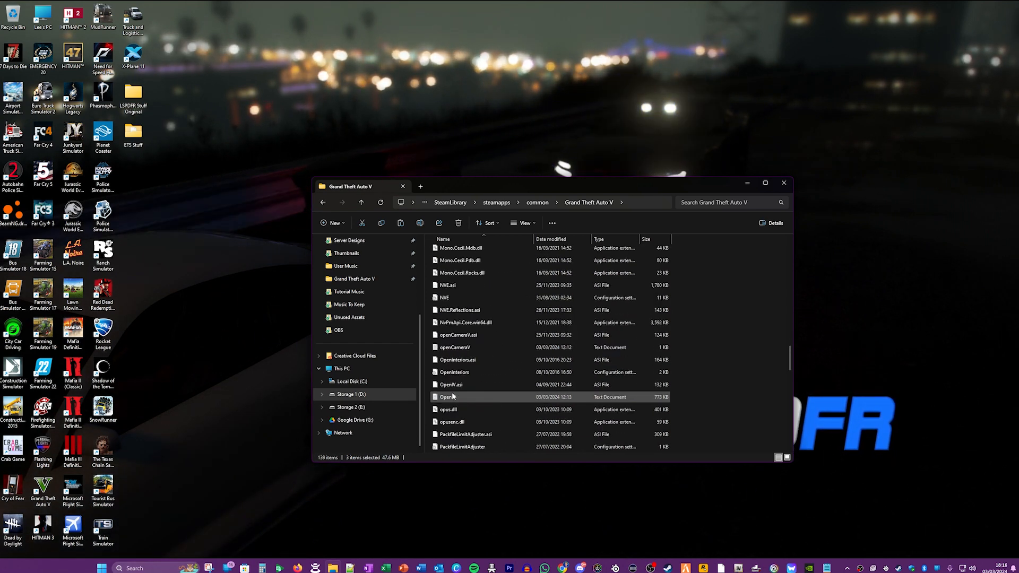
scroll(down, 3)
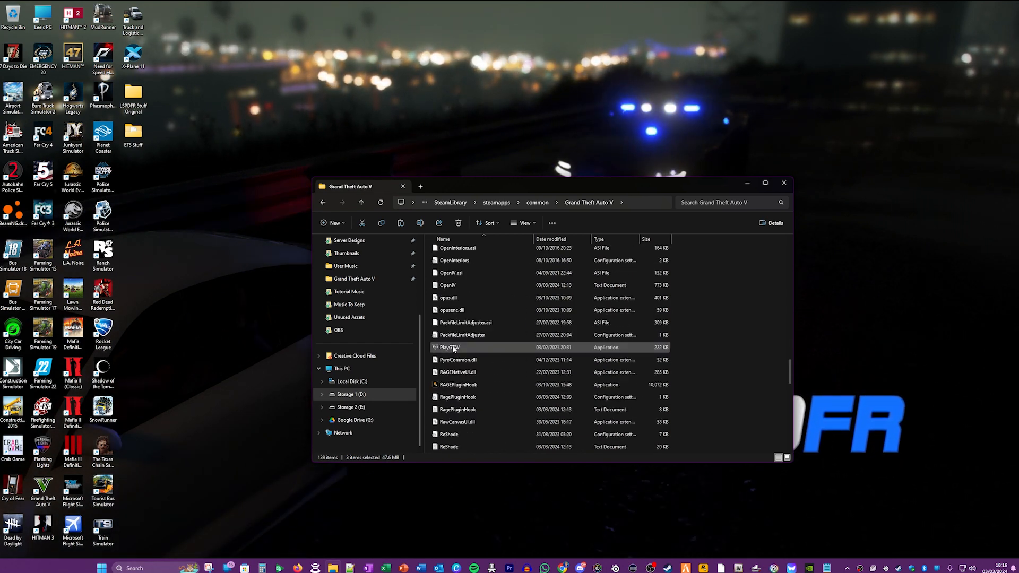
click(449, 347)
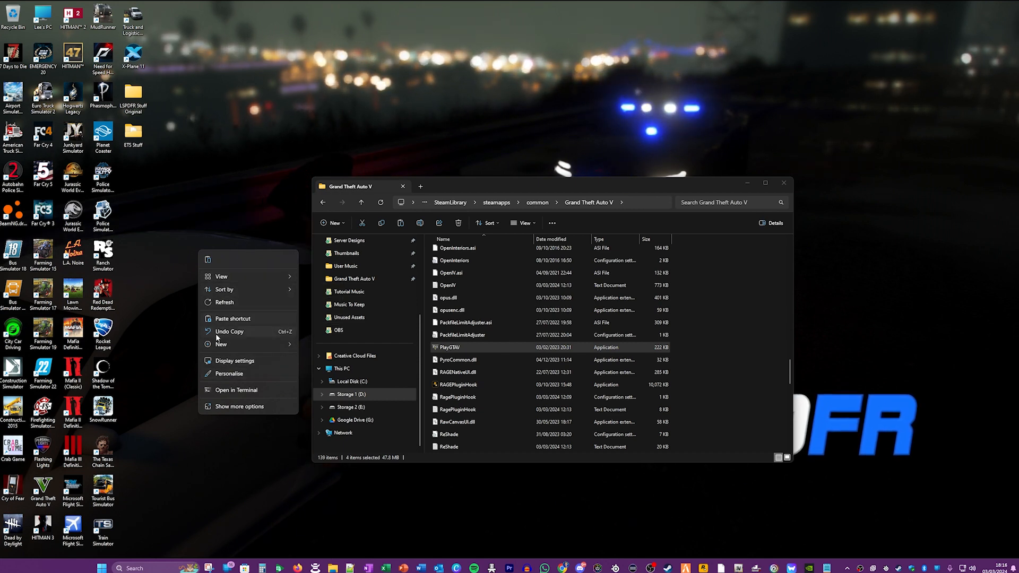
Step: Start a new desktop folder to become GTA 3028
click(221, 344)
text(GTA 3035)
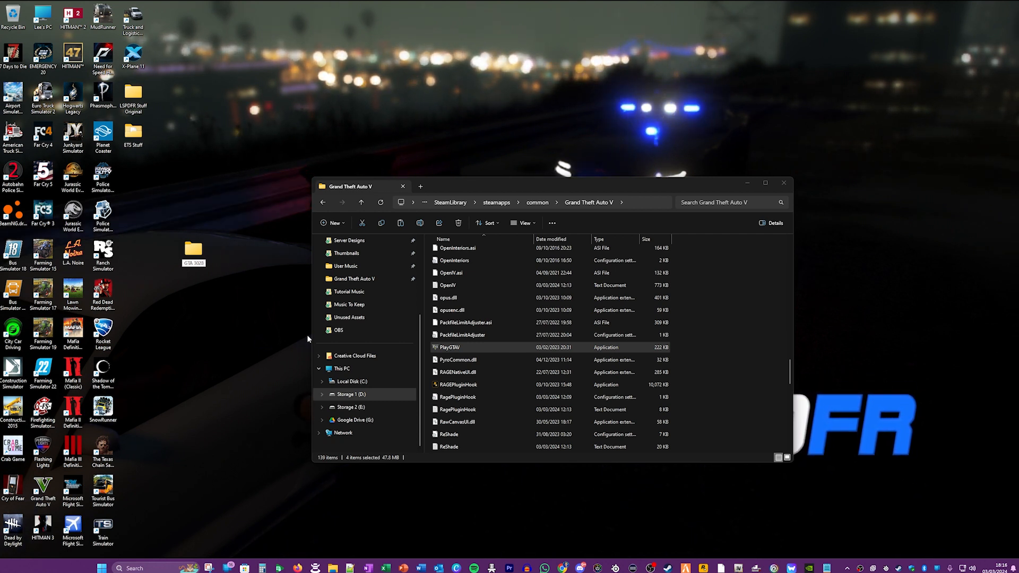
mouse_move(277, 354)
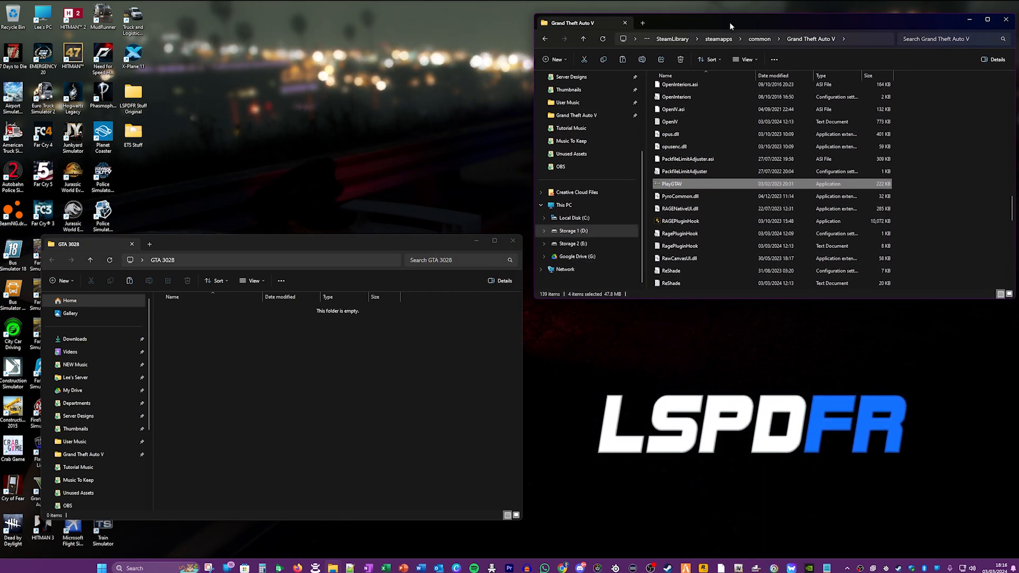
mouse_move(671, 184)
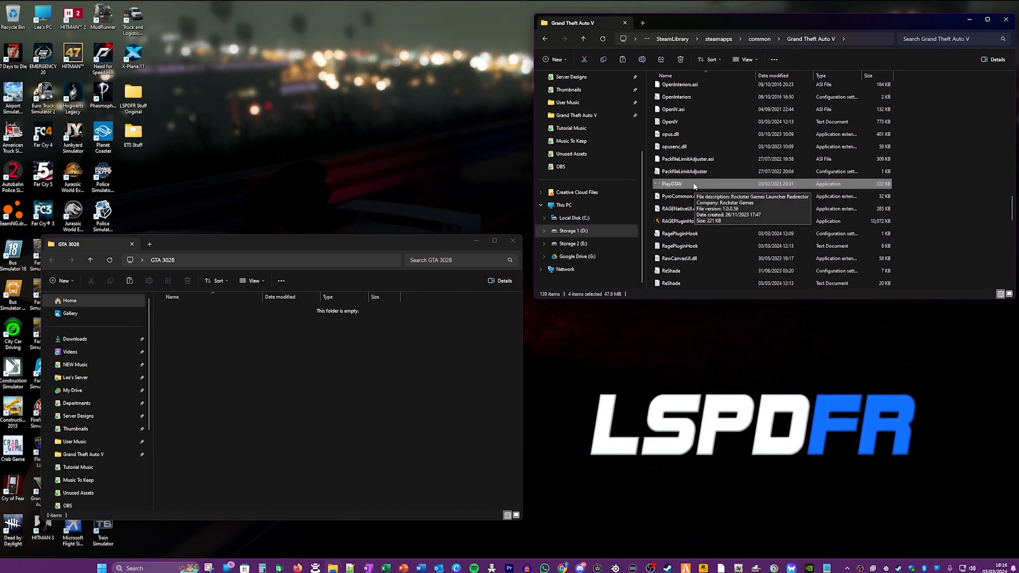
Step: Paste the four copied GTA executables into the empty GTA 3028 window
right_click(669, 184)
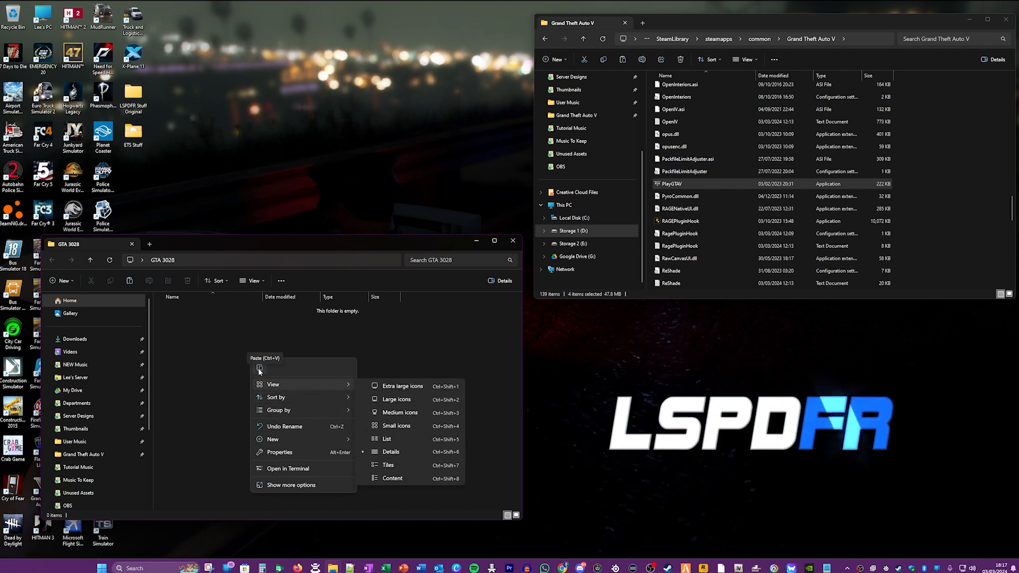
click(260, 367)
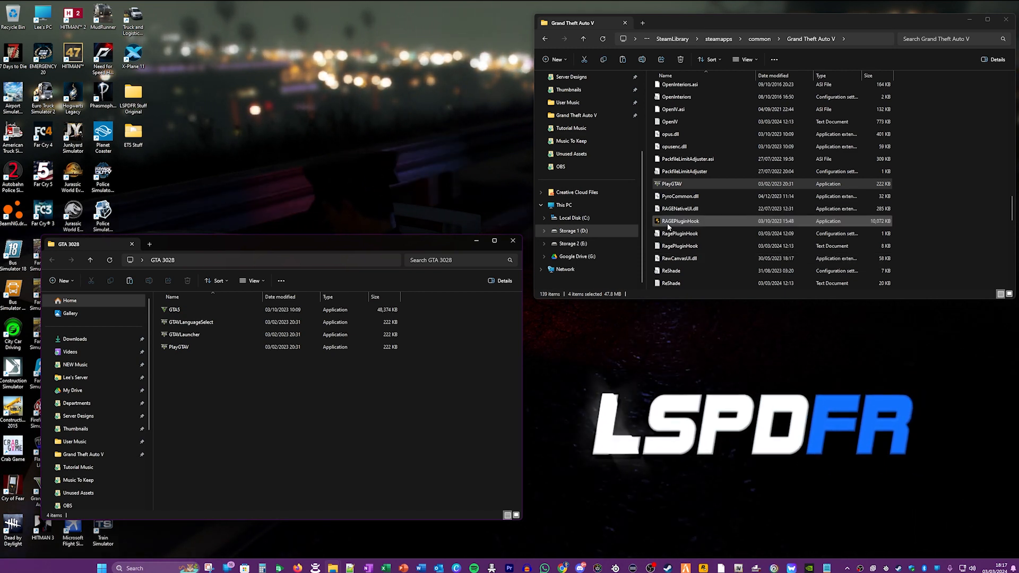
scroll(down, 3)
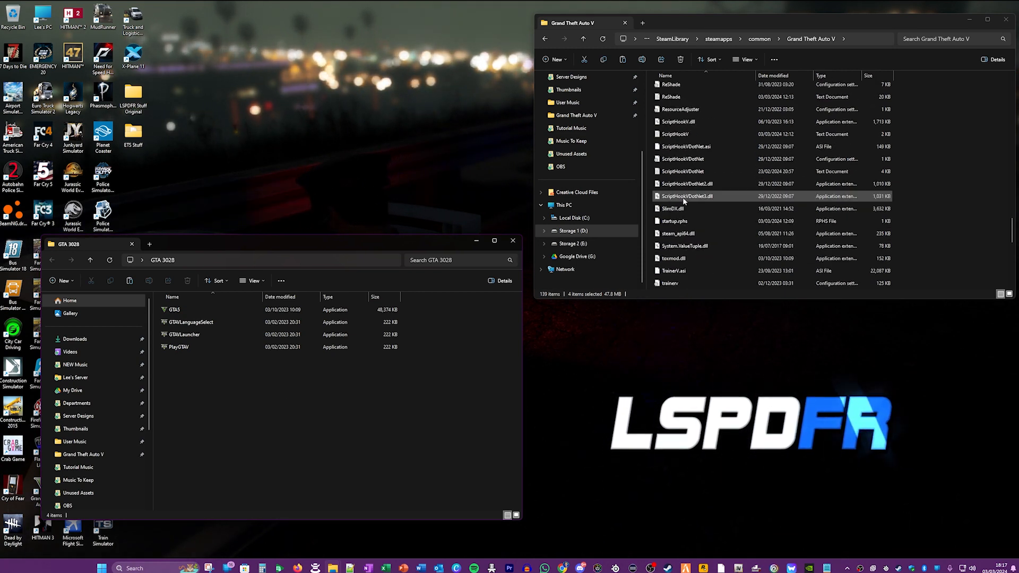
scroll(down, 3)
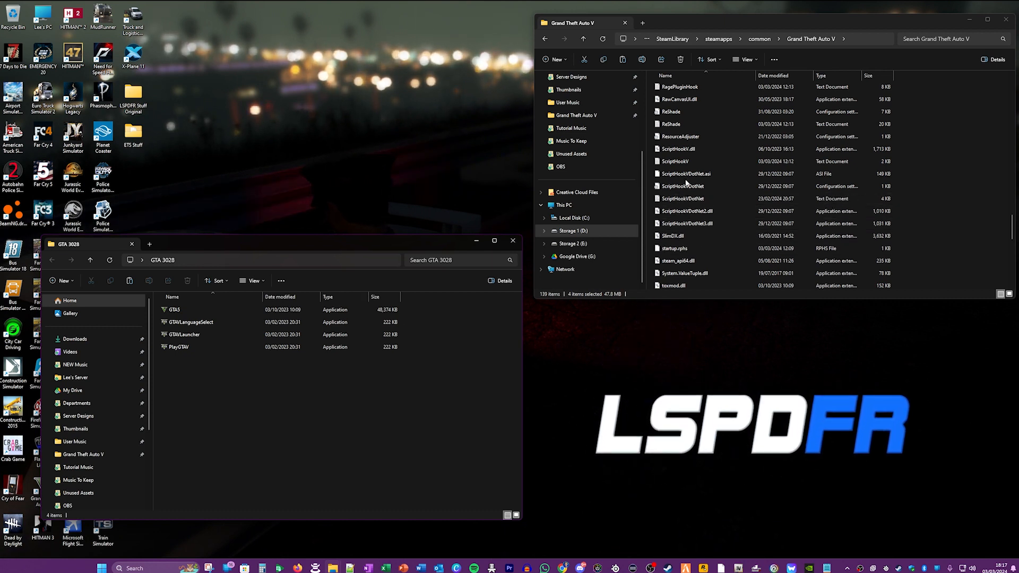
click(678, 148)
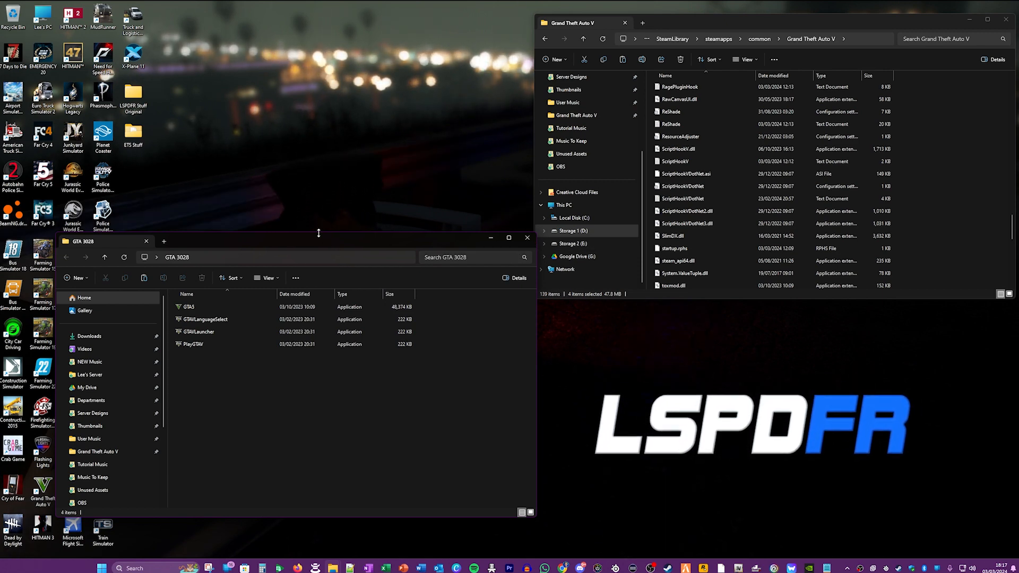
Step: Close the GTA 3028 window
click(509, 238)
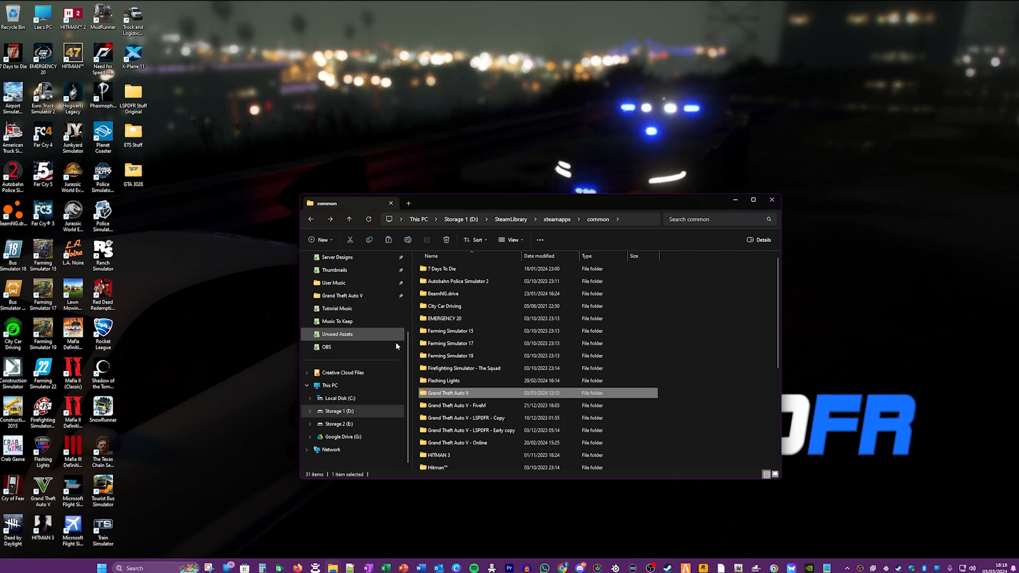
scroll(down, 3)
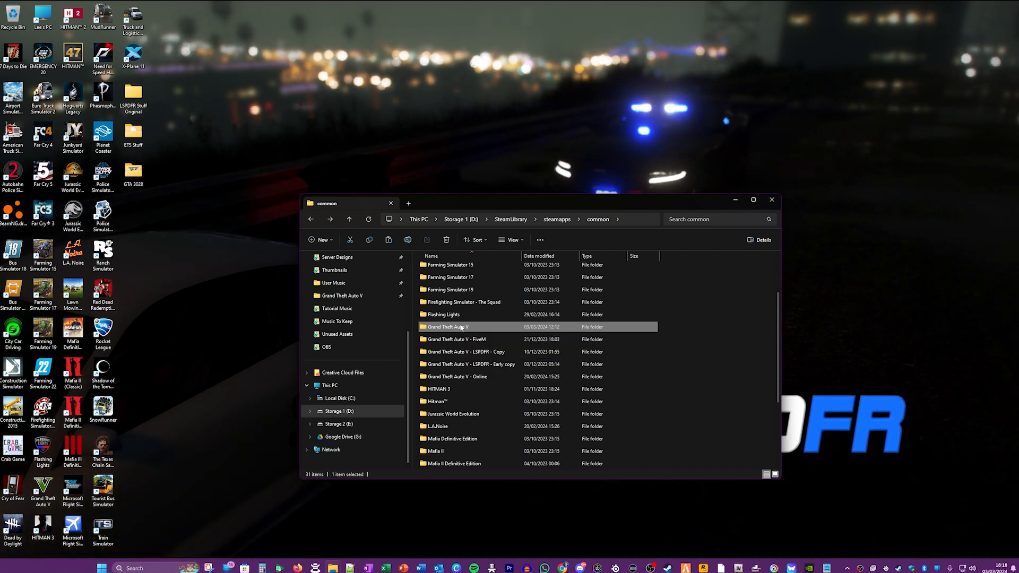
right_click(447, 326)
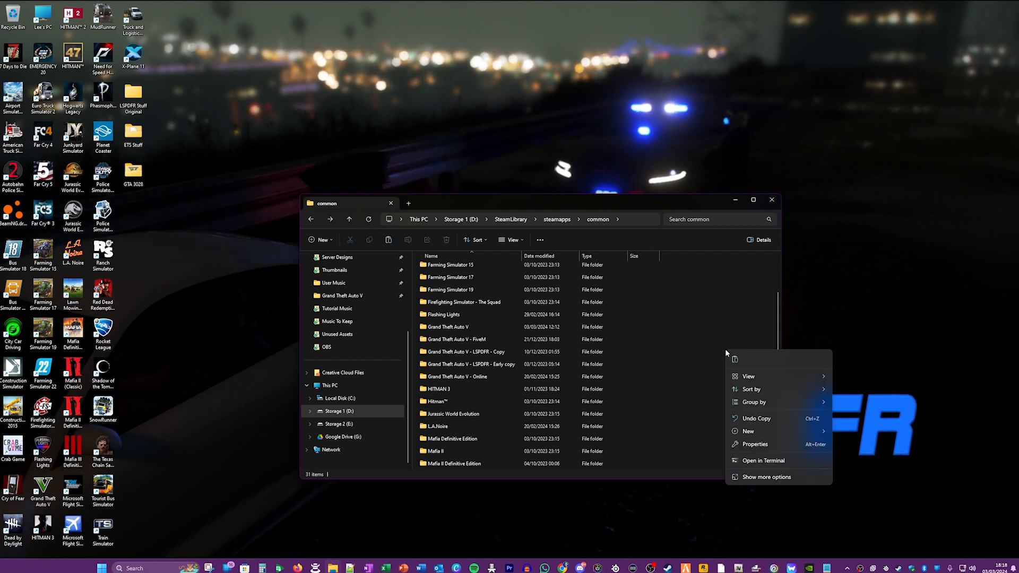
mouse_move(735, 359)
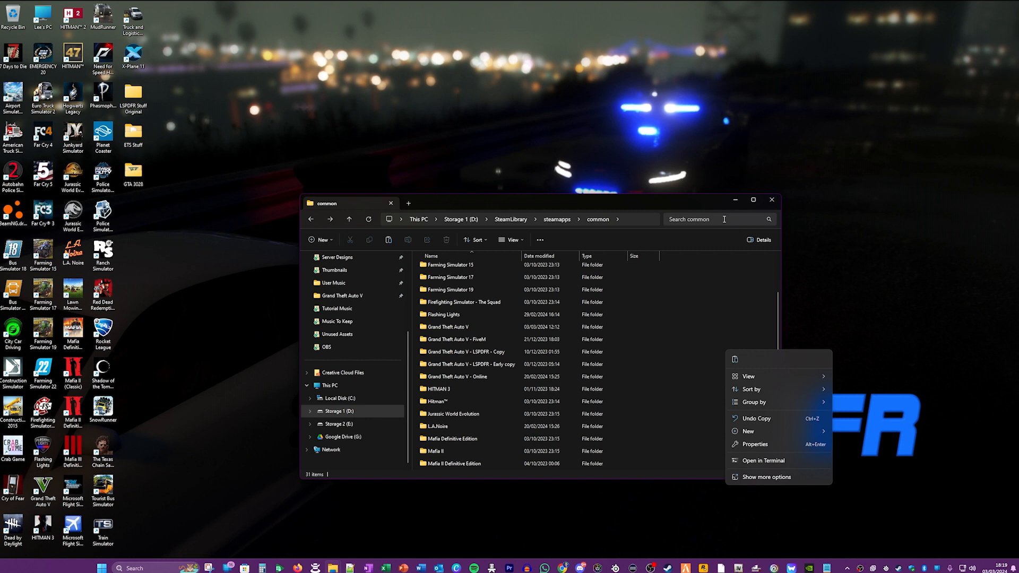
Step: Dismiss the folder options, then go from Storage 1 through SteamLibrary into Grand Theft Auto V - Online
click(741, 355)
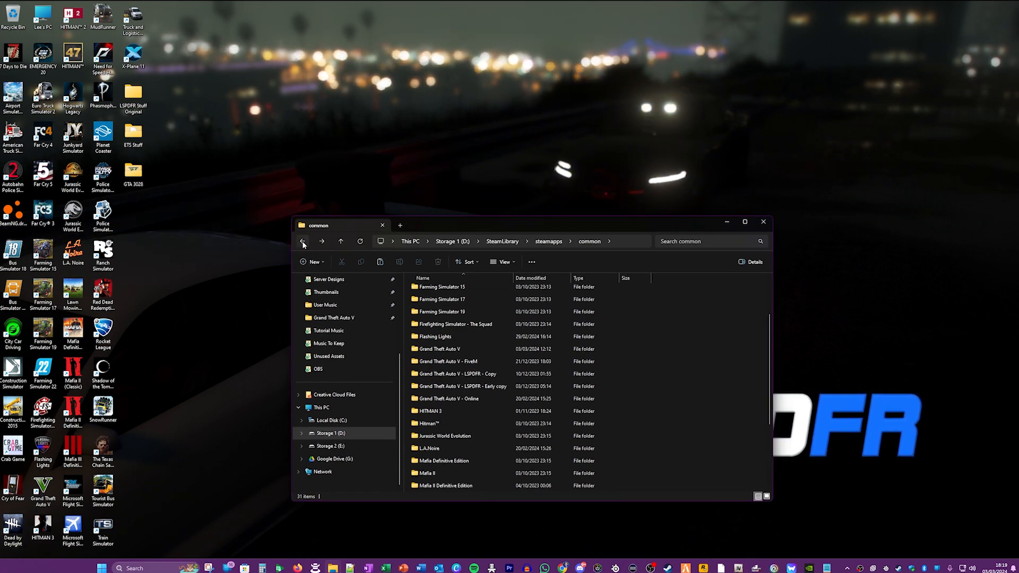
click(302, 241)
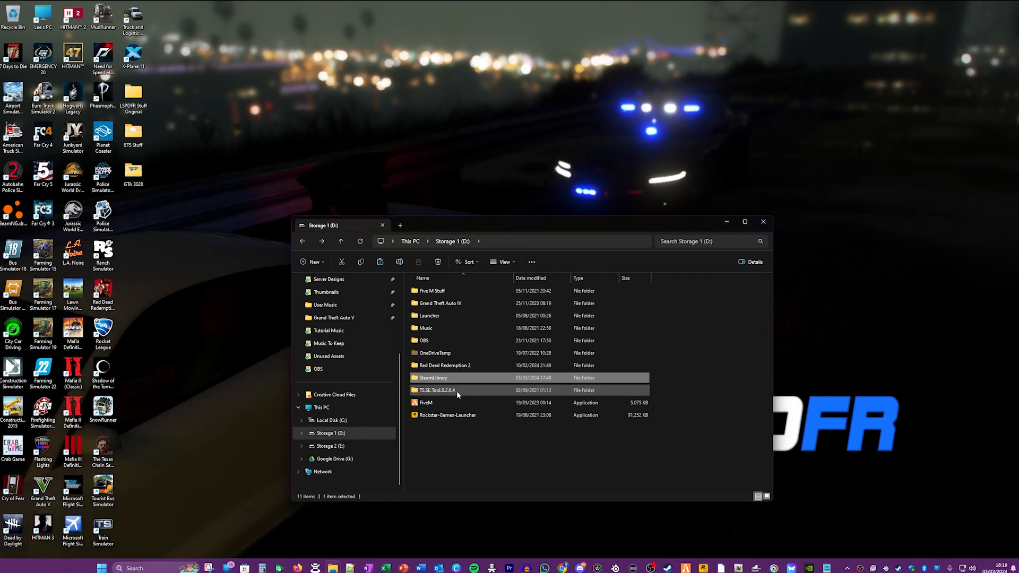
double_click(433, 377)
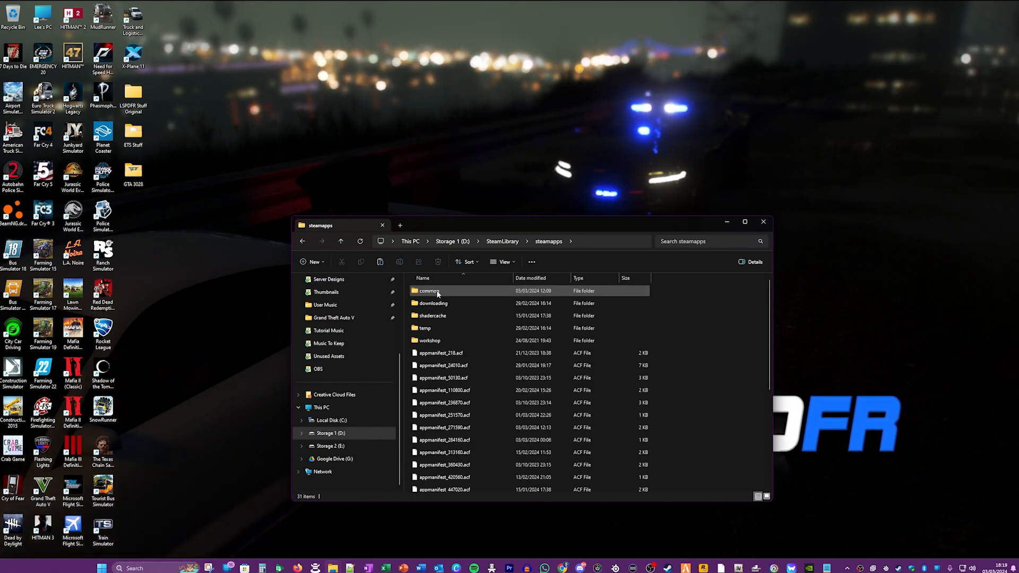
double_click(429, 290)
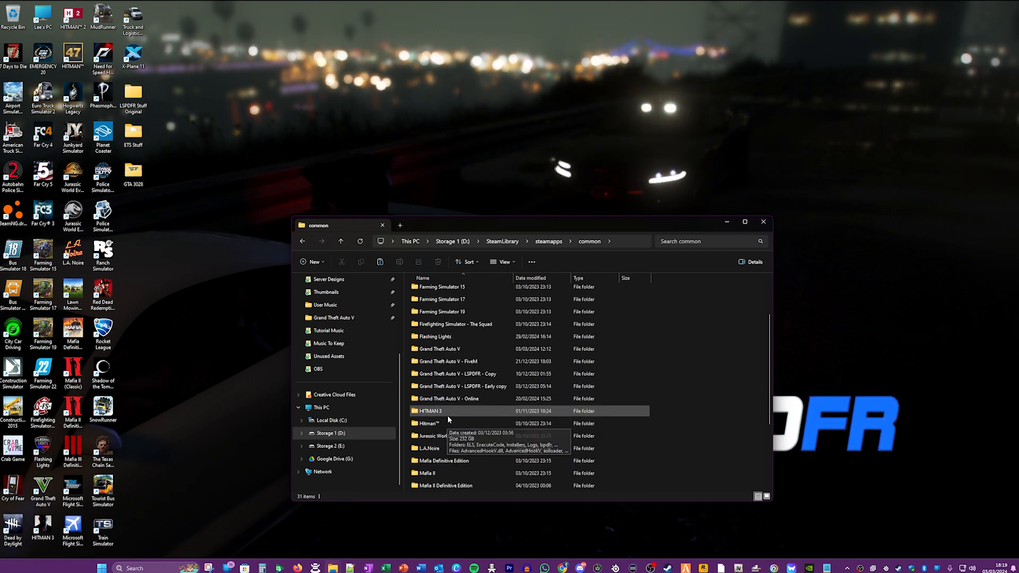
double_click(447, 398)
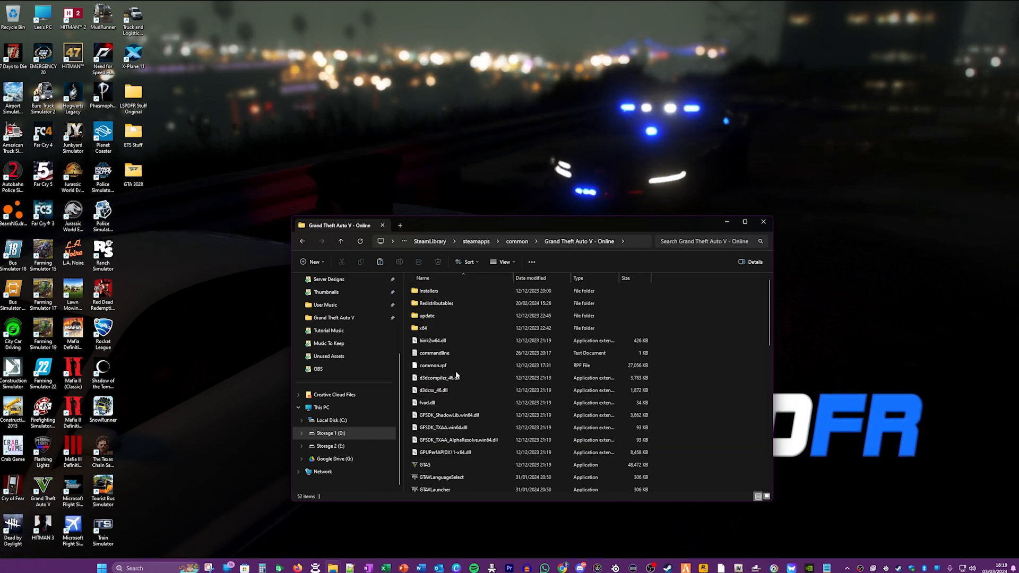
mouse_move(428, 402)
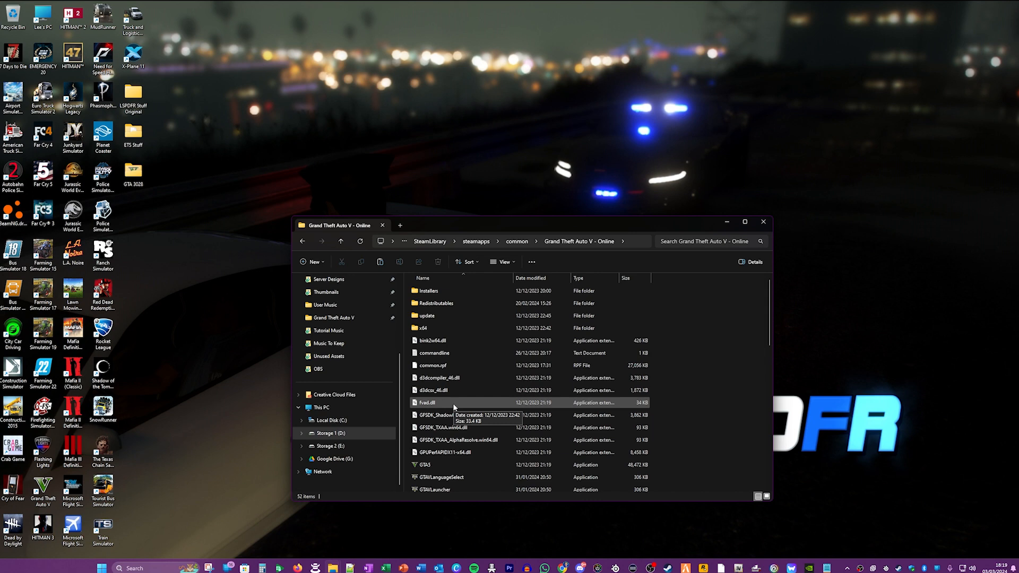